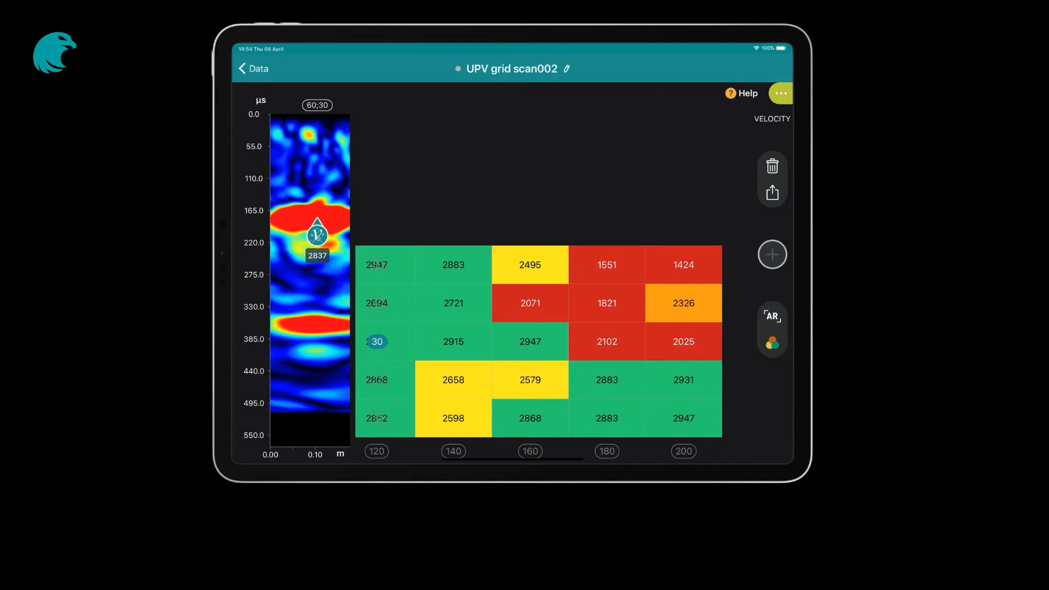
Step: Launch AR mode to project the coloured velocity grid onto the wall over the marker
left_click(771, 328)
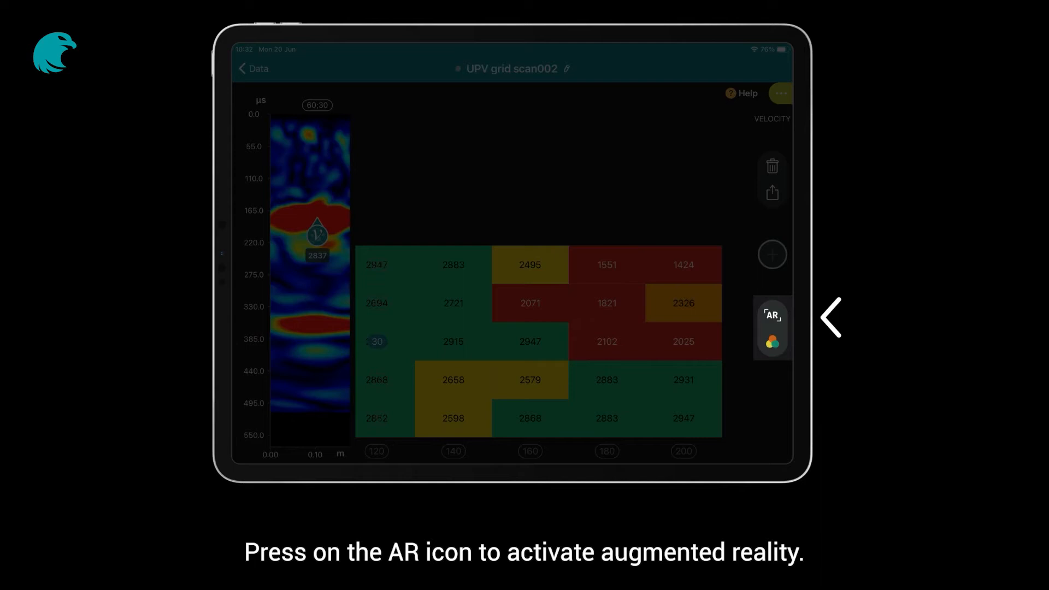
left_click(771, 316)
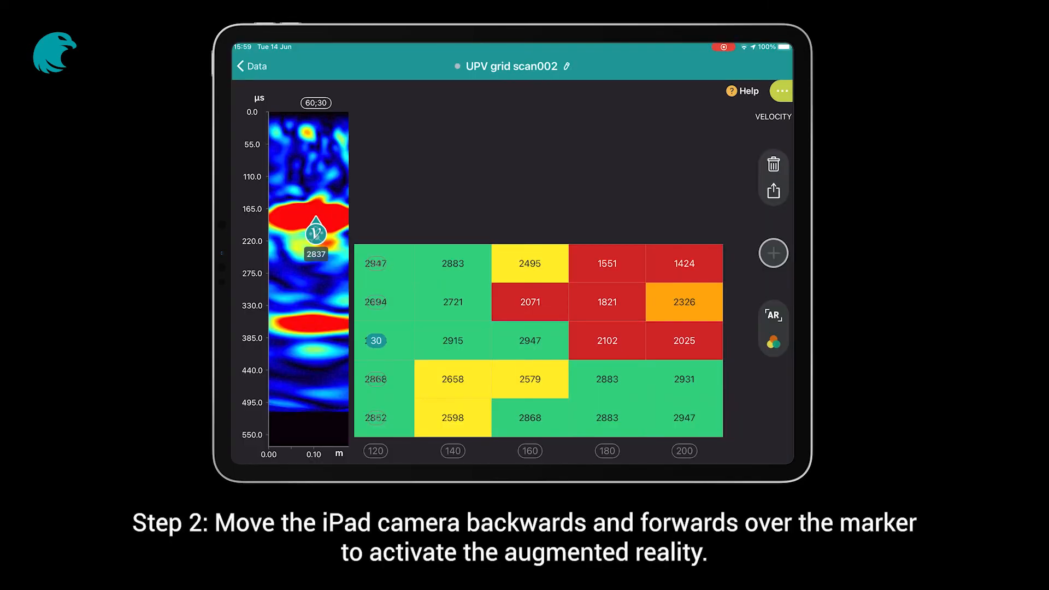
left_click(772, 315)
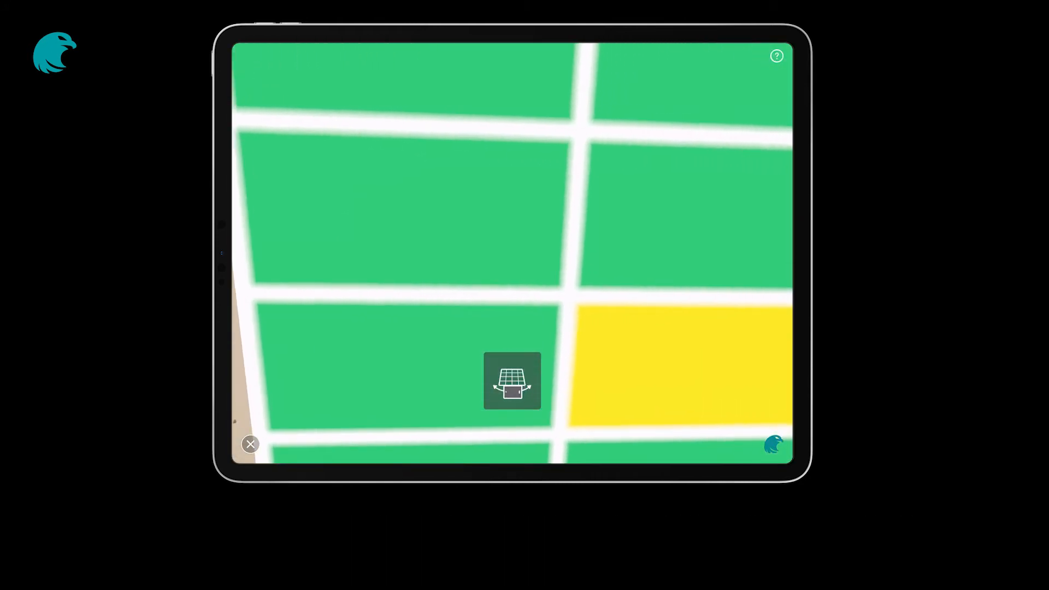
left_click(512, 381)
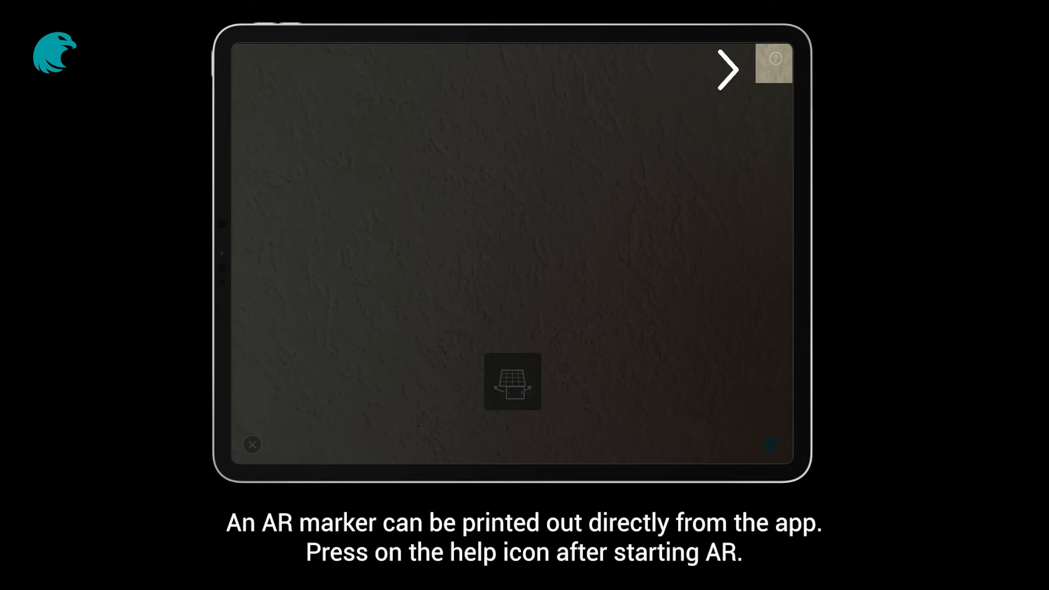
Step: Choose Print Marker from AR help to view the AR_marker_A4_v2 PDF
left_click(774, 61)
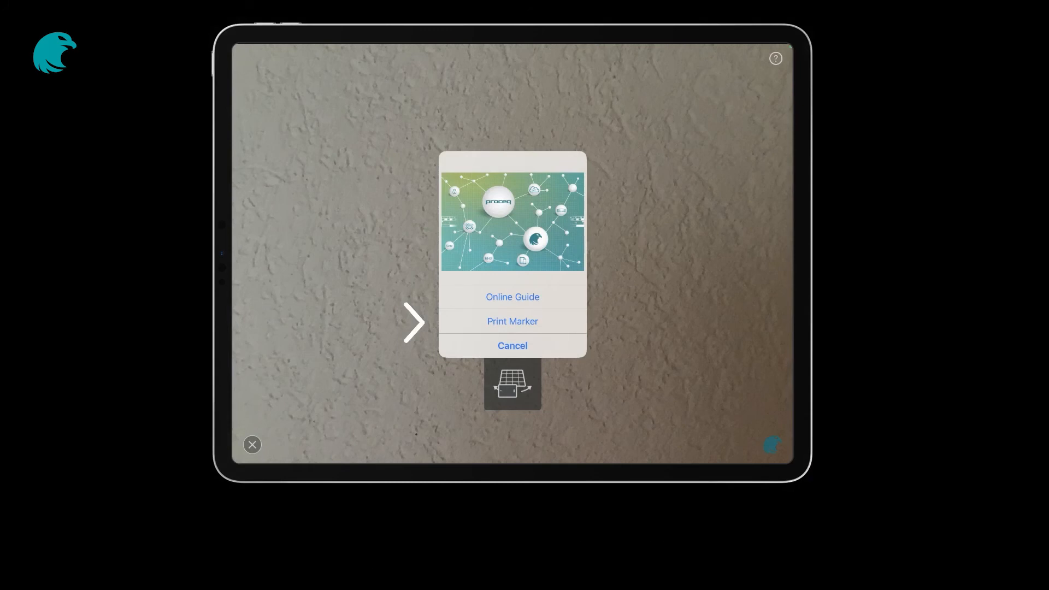
left_click(511, 321)
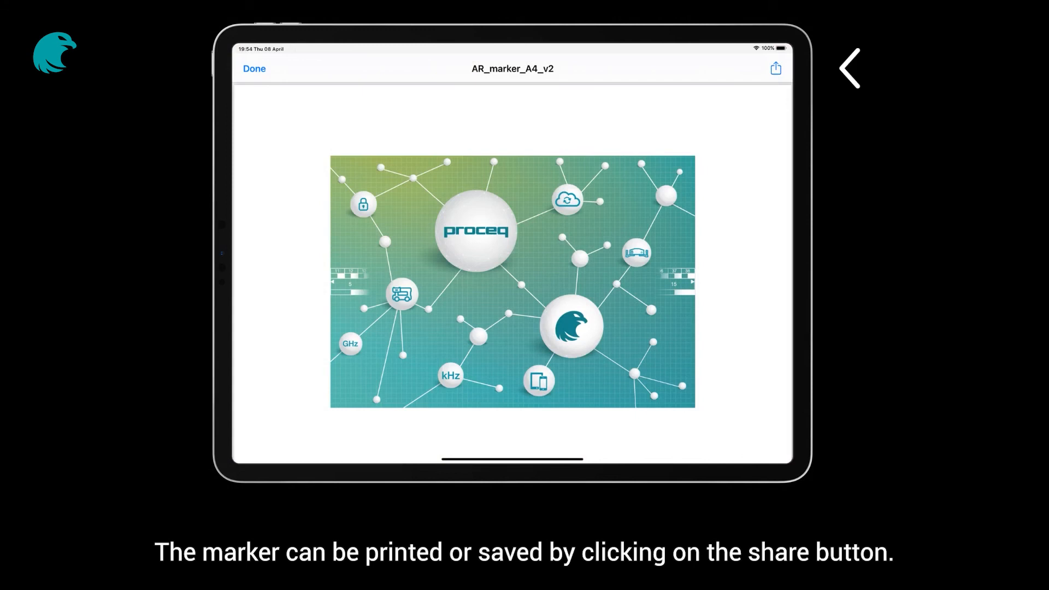